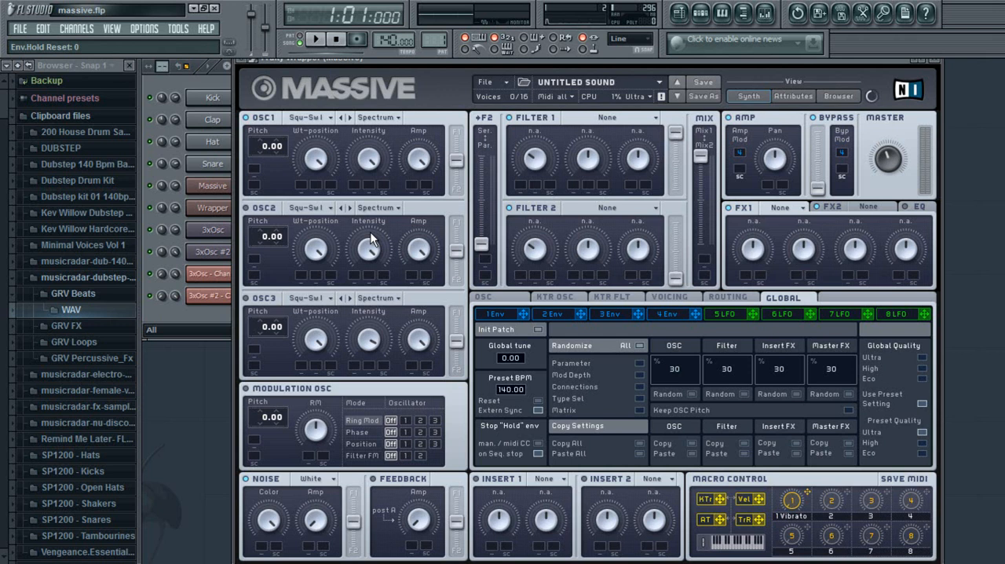
{"action": "mouse_move", "coordinate": [333, 149]}
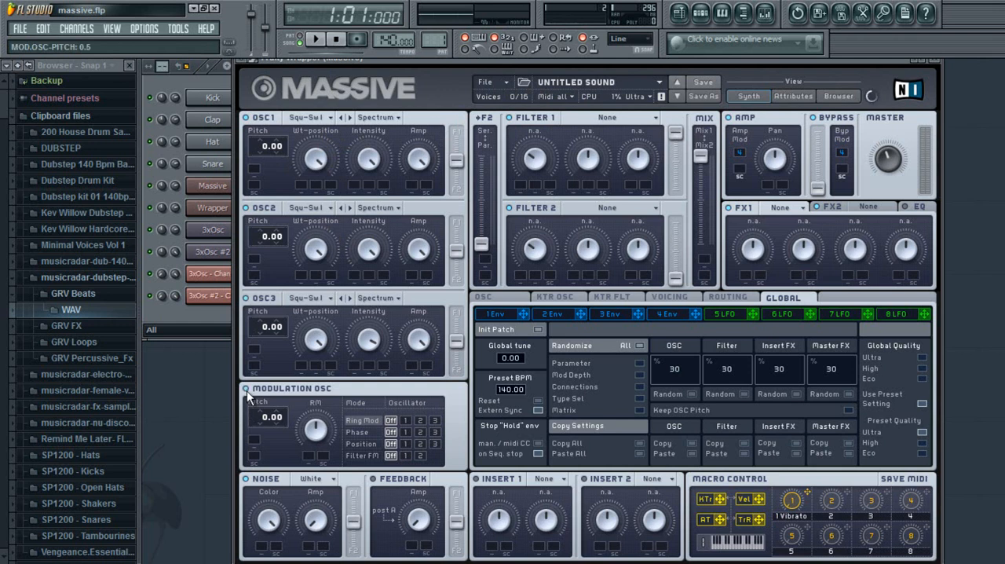
{"action": "mouse_move", "coordinate": [317, 490]}
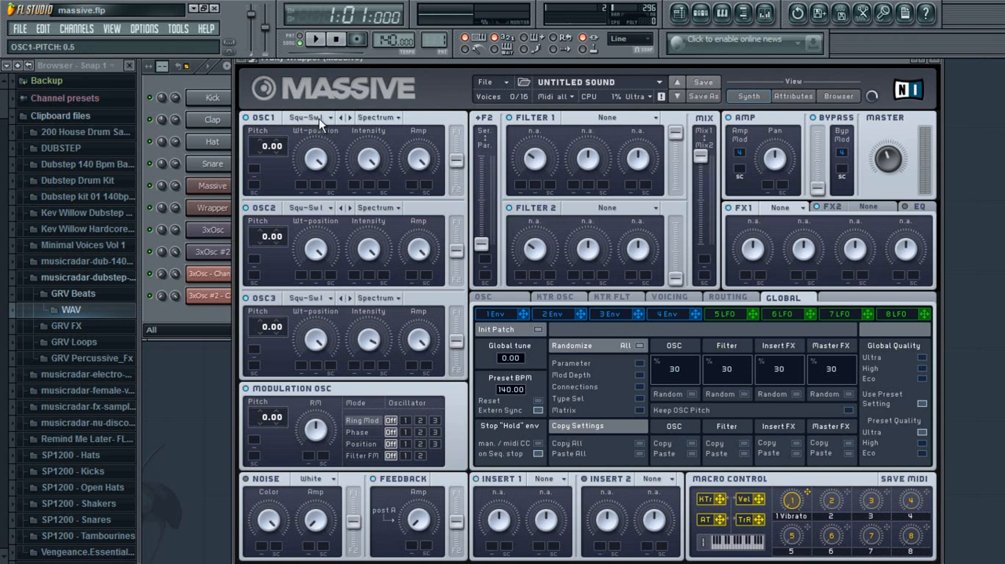
Step: Load the Throat wavetable on OSC1 and drop the first two oscillators' pitch to -24
{"action": "left_click", "coordinate": [307, 116]}
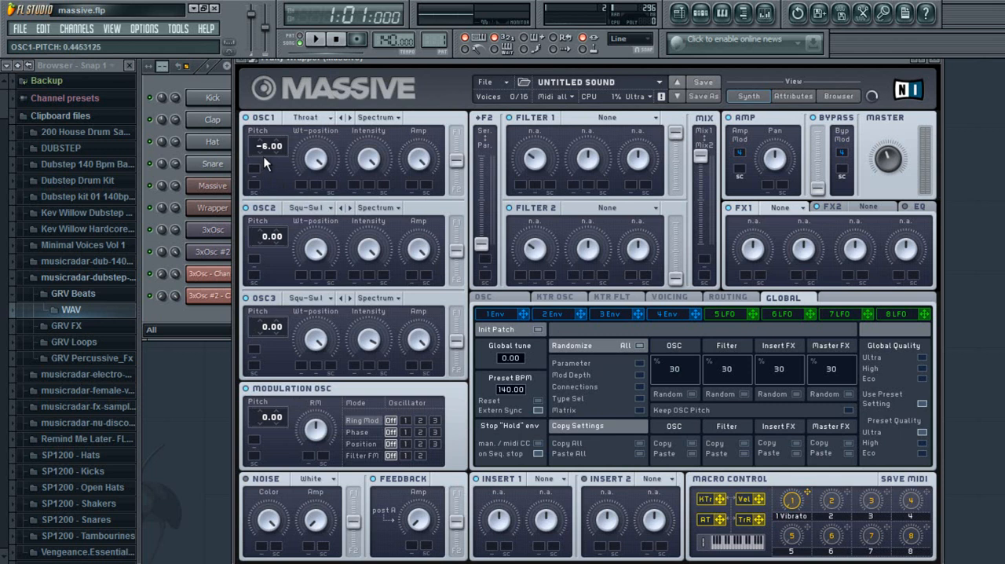
{"action": "left_click_drag", "start_coordinate": [267, 146], "coordinate": [267, 187]}
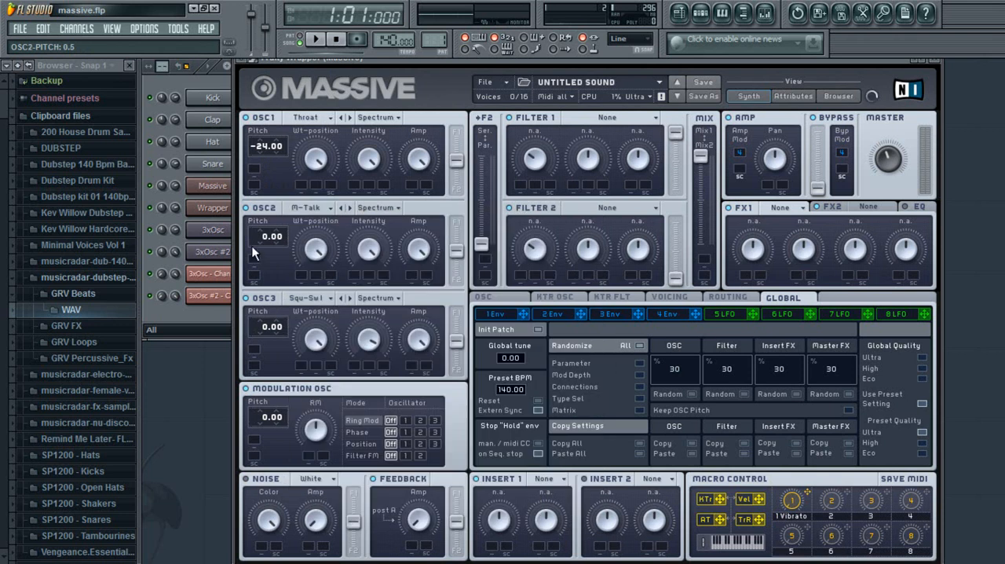
{"action": "left_click_drag", "start_coordinate": [270, 236], "coordinate": [264, 280]}
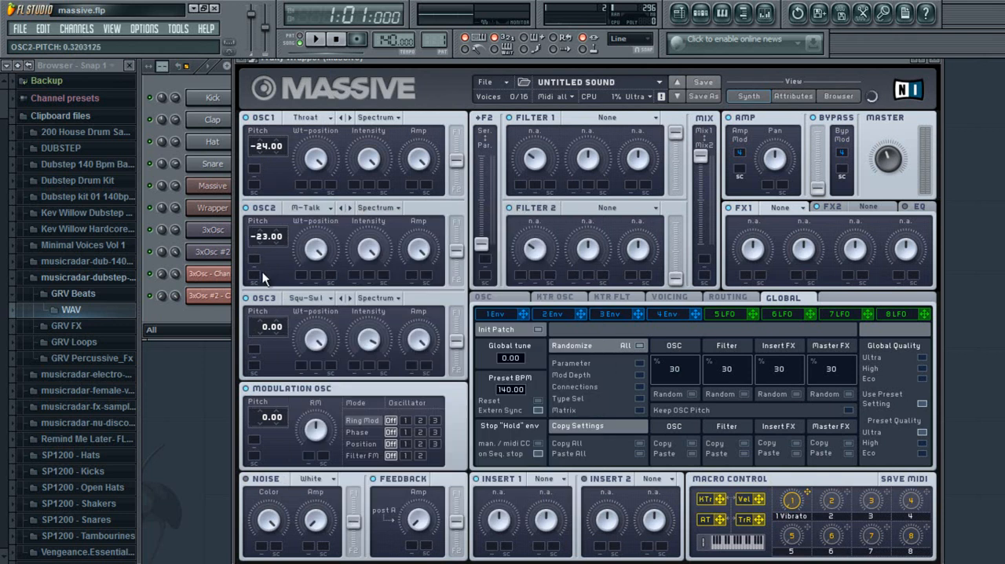
{"action": "left_click_drag", "start_coordinate": [267, 236], "coordinate": [267, 244]}
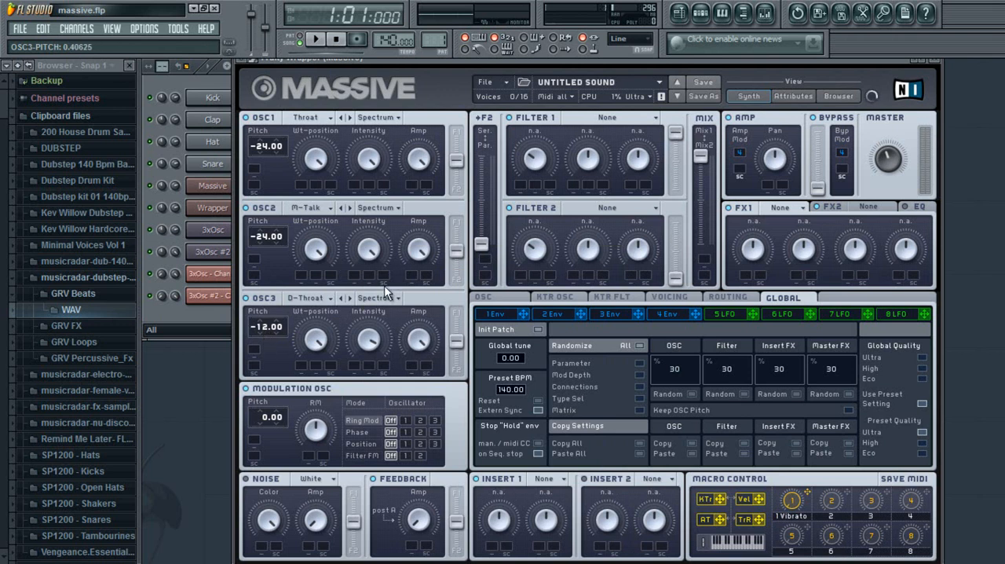
{"action": "mouse_move", "coordinate": [396, 122]}
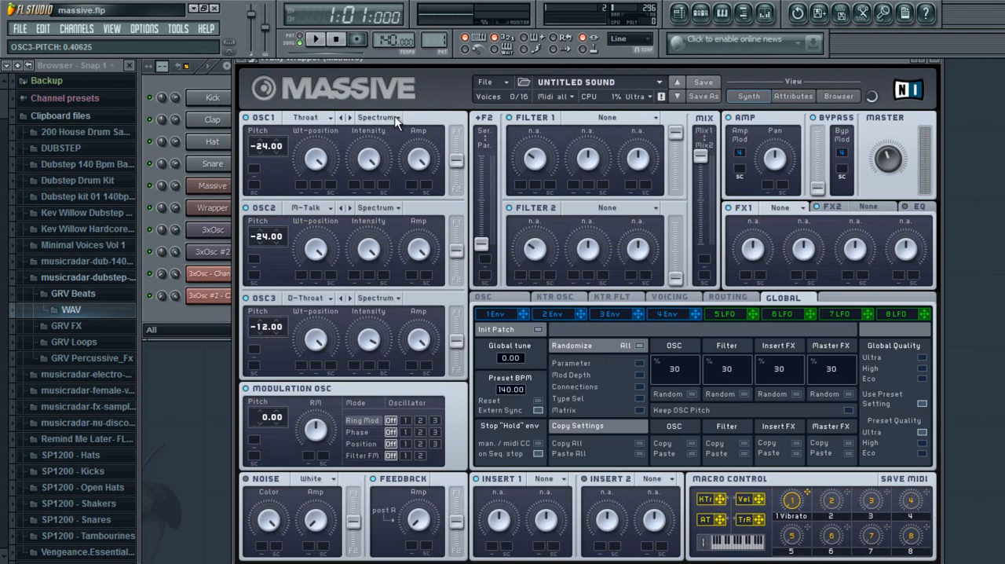
Step: Switch the first and second oscillators from Spectrum to Bend-/+ mode
{"action": "left_click", "coordinate": [377, 117]}
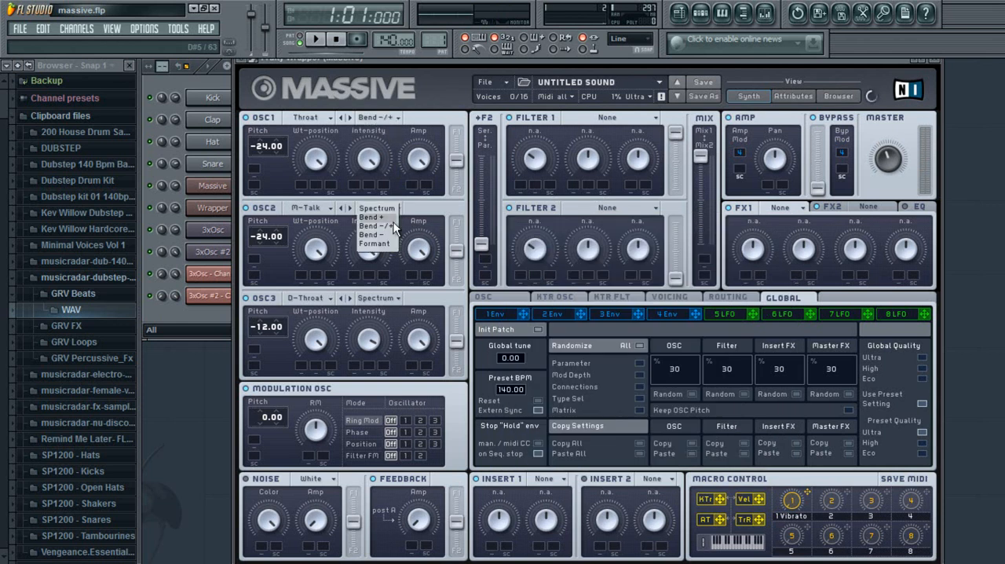
{"action": "left_click", "coordinate": [376, 226]}
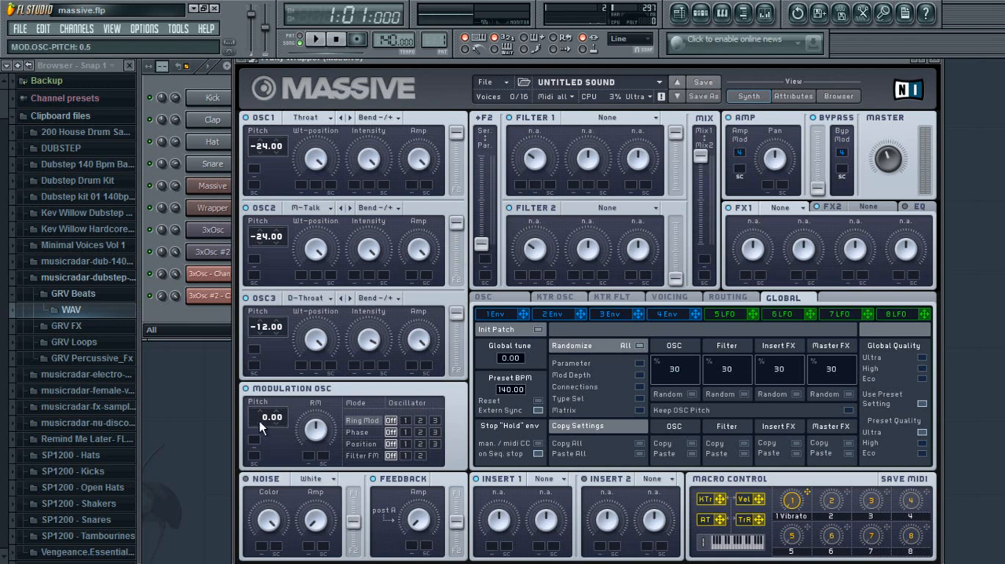
Step: Lower the modulation oscillator's pitch to -24.00
{"action": "left_click_drag", "start_coordinate": [270, 416], "coordinate": [270, 440]}
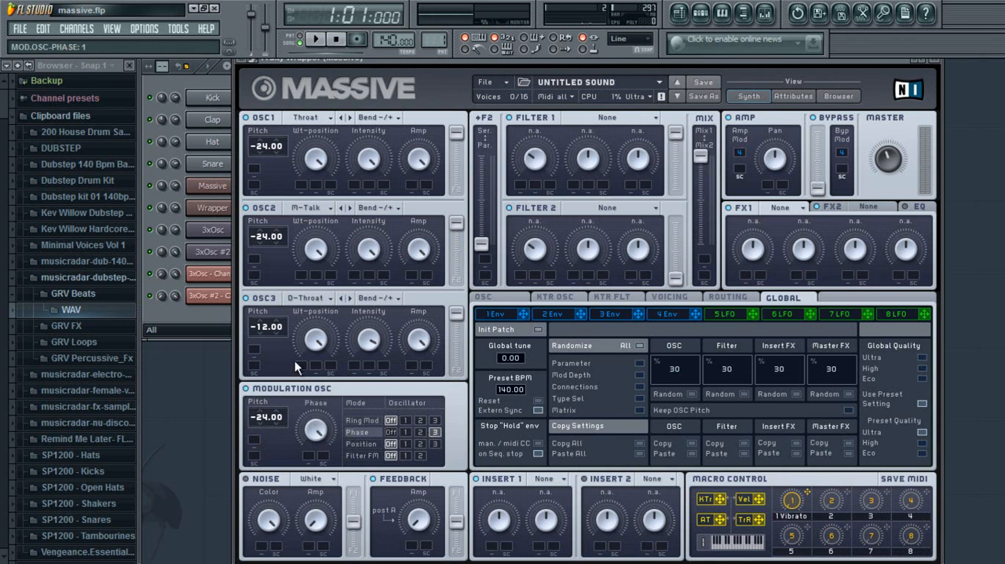
{"action": "mouse_move", "coordinate": [565, 489]}
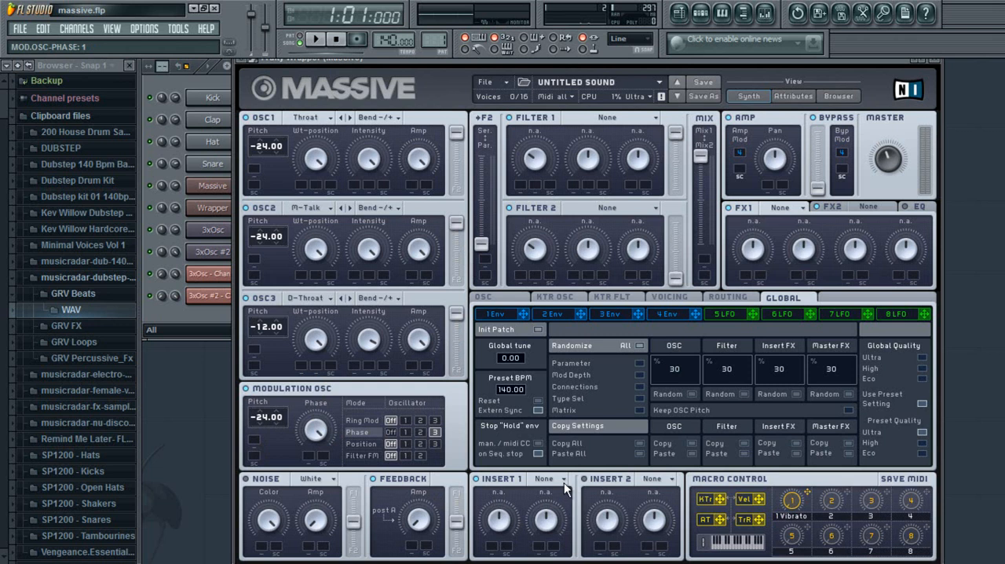
Step: Make Insert 1 a Sample & Hold effect
{"action": "left_click", "coordinate": [563, 478]}
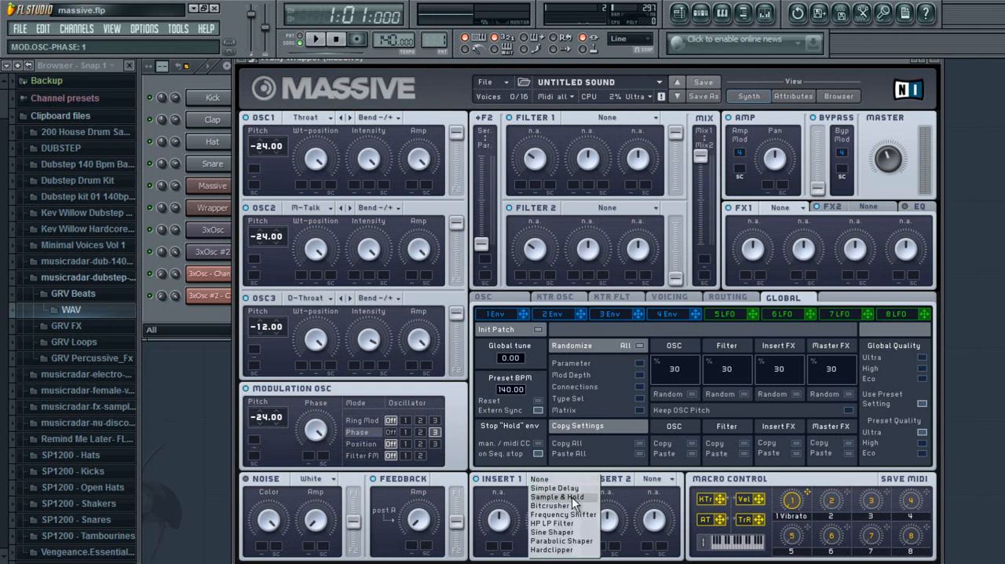
{"action": "left_click", "coordinate": [557, 496]}
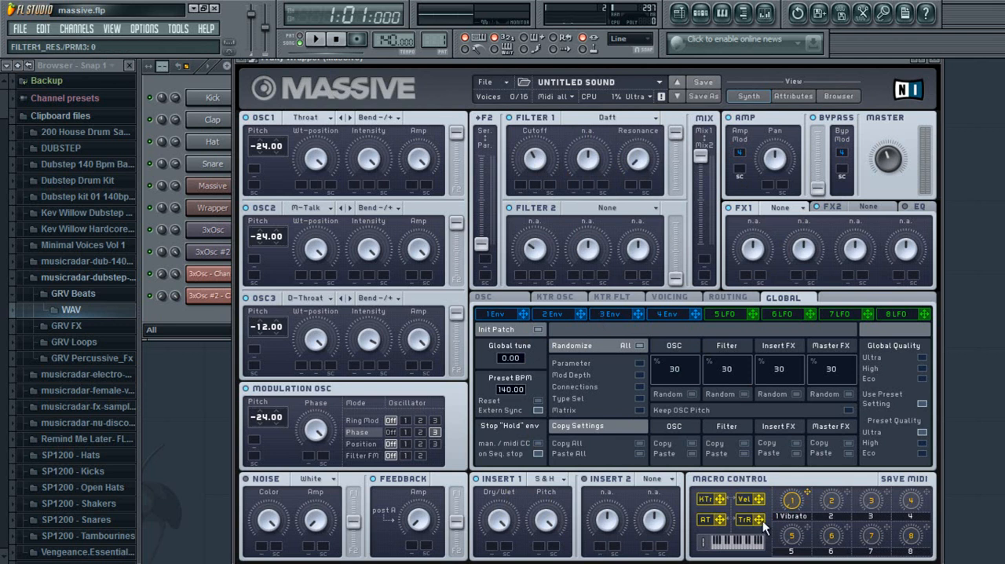
{"action": "mouse_move", "coordinate": [735, 321]}
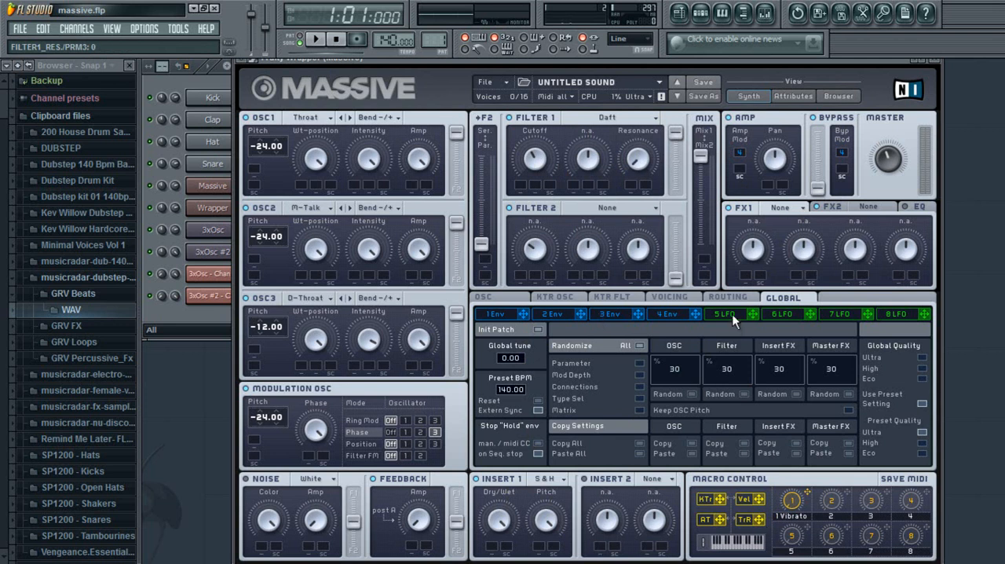
Step: Give the fifth LFO a square curve for modulating the Filter 1 cutoff
{"action": "left_click", "coordinate": [724, 314]}
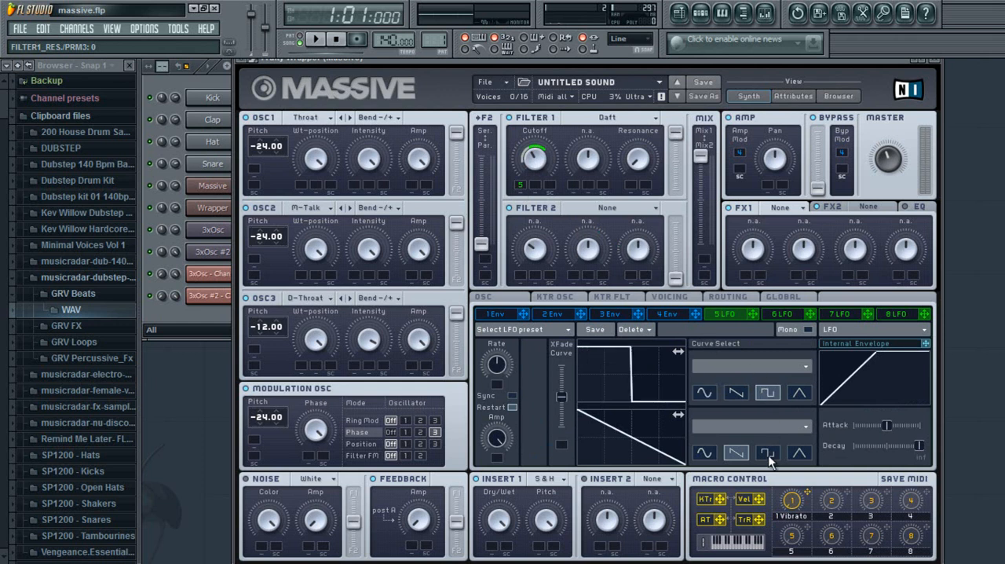
{"action": "left_click", "coordinate": [768, 452]}
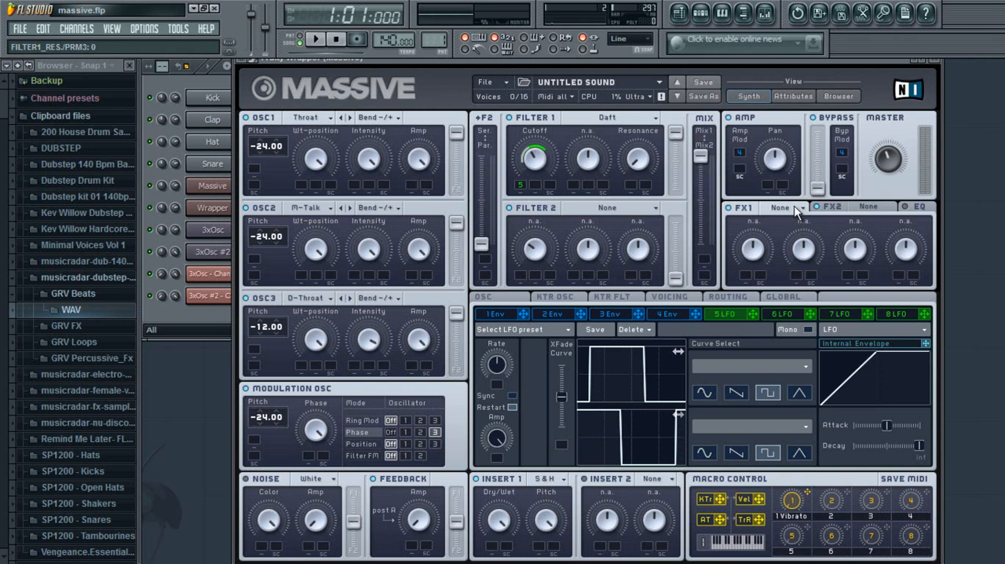
Step: Put C Tube in FX1 and choose a reverb for FX2
{"action": "left_click", "coordinate": [779, 207]}
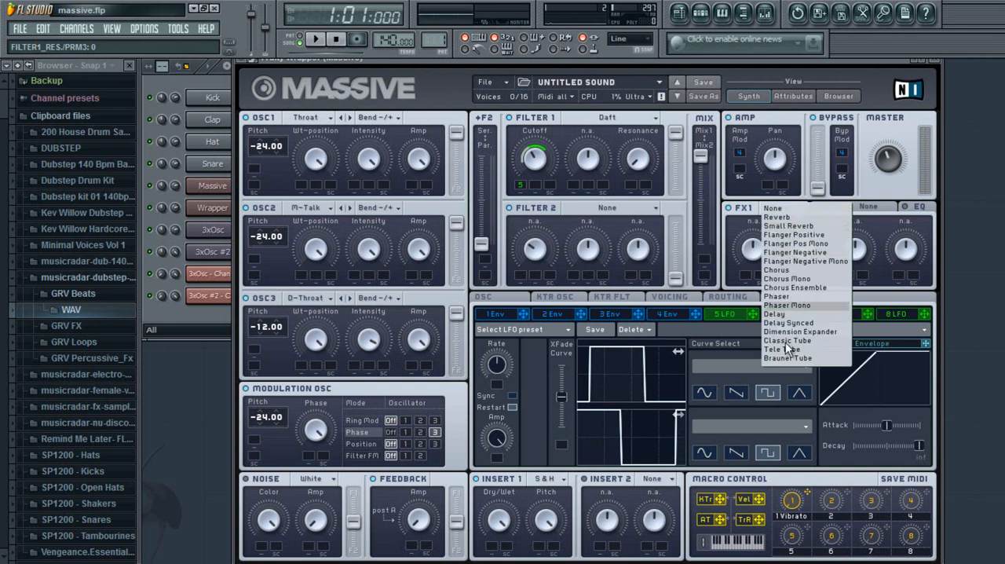
{"action": "left_click", "coordinate": [787, 339]}
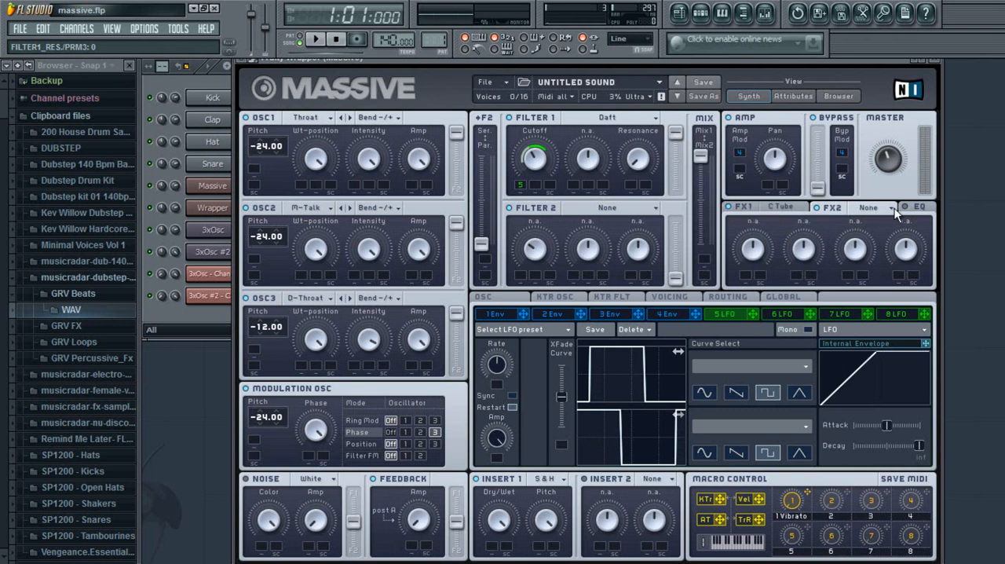
{"action": "left_click", "coordinate": [870, 207]}
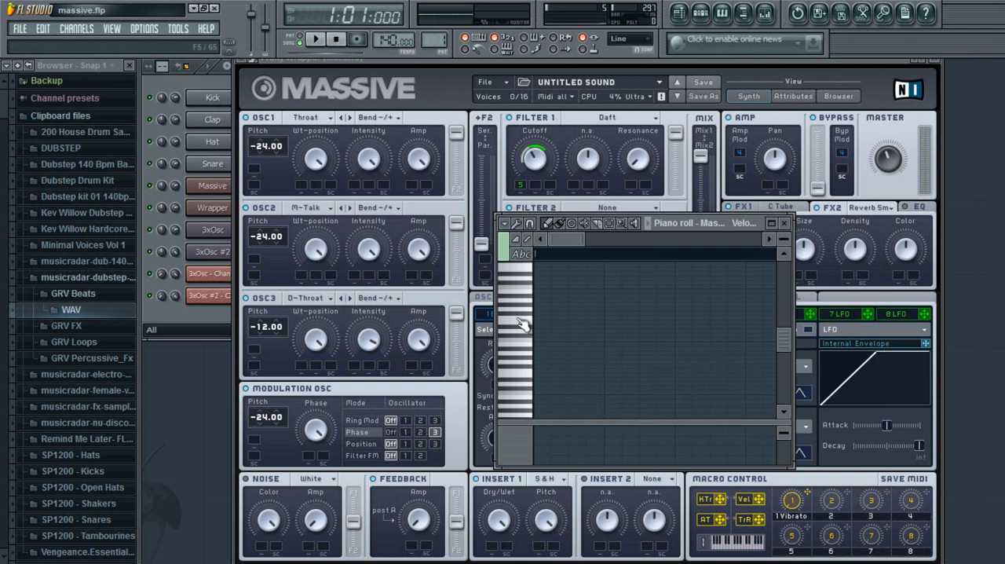
Step: Audition the patch with a few notes, then close the small piano roll
{"action": "left_click", "coordinate": [510, 332]}
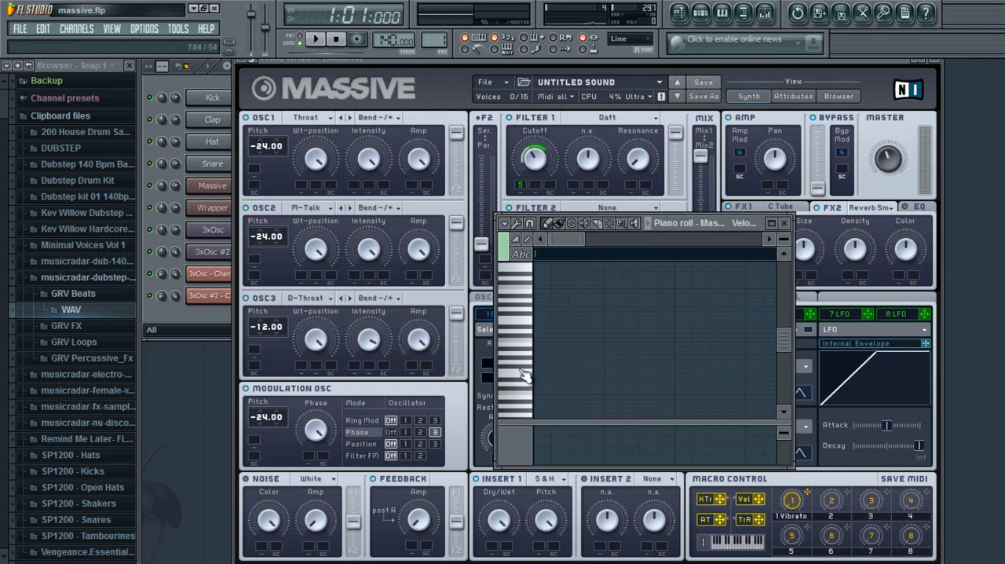
{"action": "left_click", "coordinate": [515, 322]}
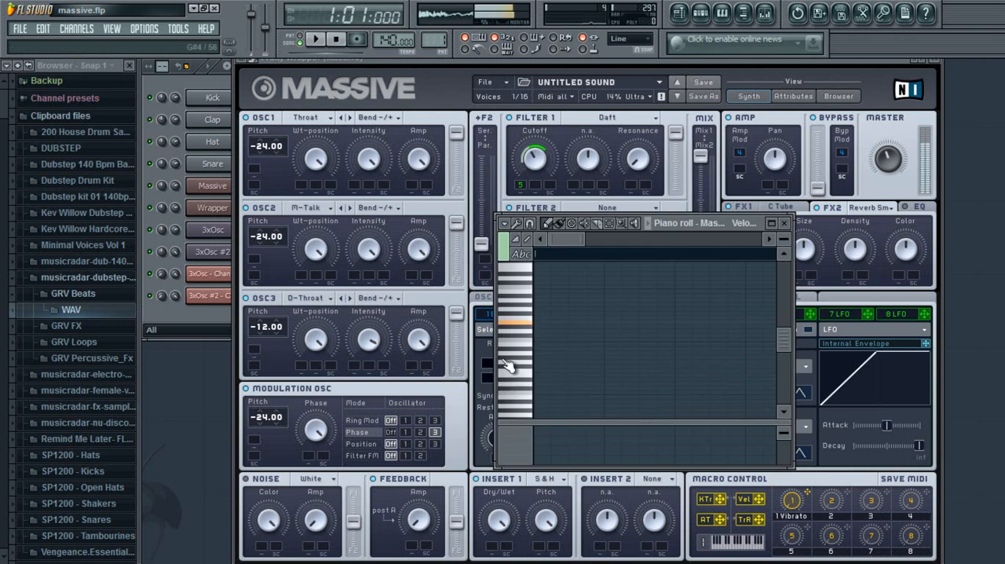
{"action": "left_click", "coordinate": [785, 223]}
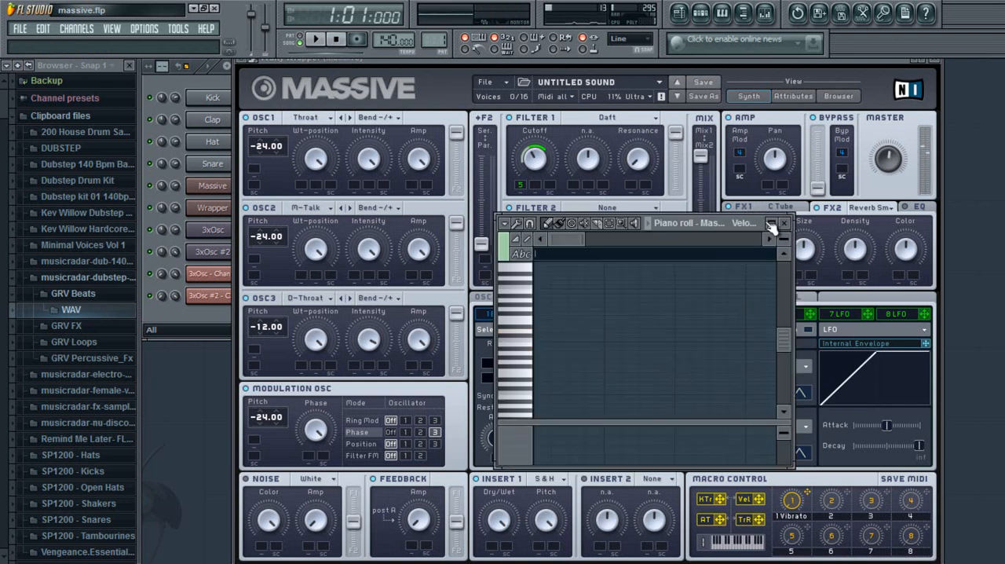
{"action": "left_click", "coordinate": [783, 223]}
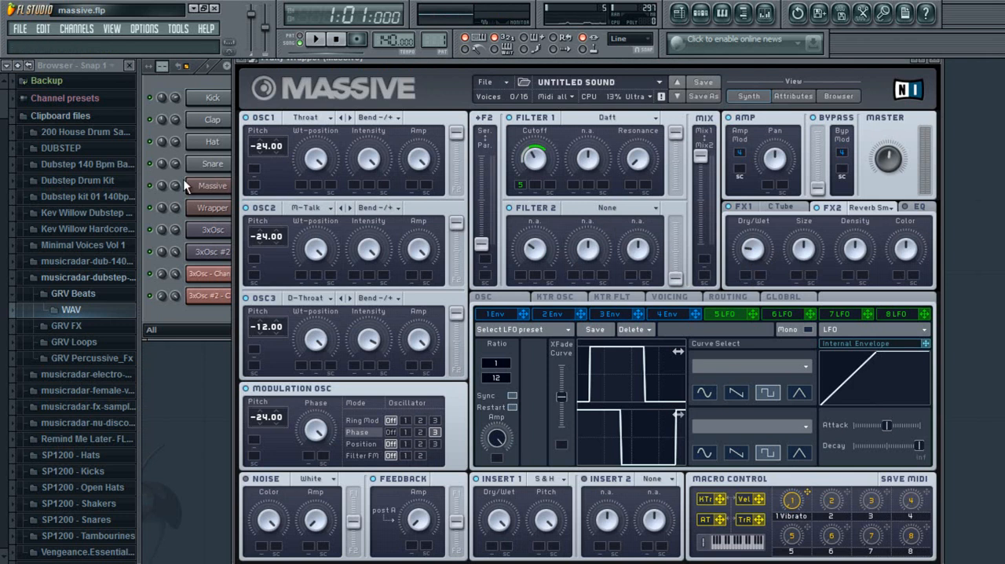
Step: Draw a bass line of notes into the Massive channel's piano roll
{"action": "right_click", "coordinate": [212, 185]}
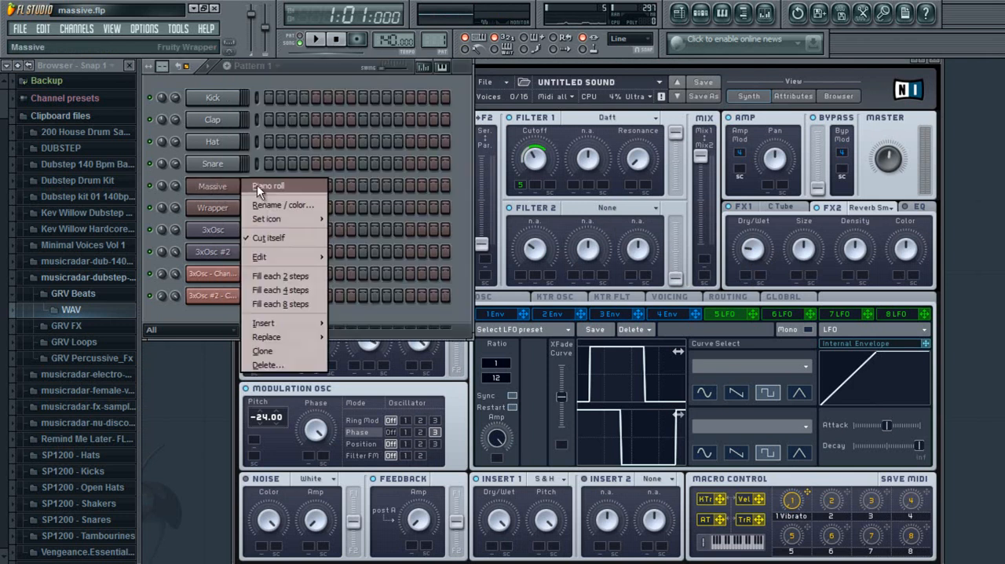
{"action": "left_click", "coordinate": [268, 185]}
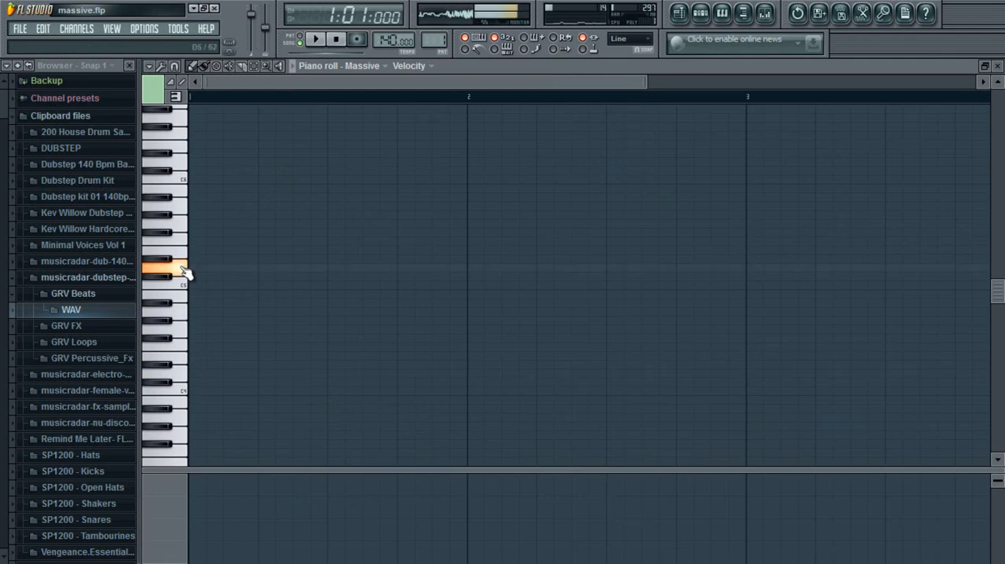
{"action": "left_click_drag", "start_coordinate": [190, 267], "coordinate": [465, 267]}
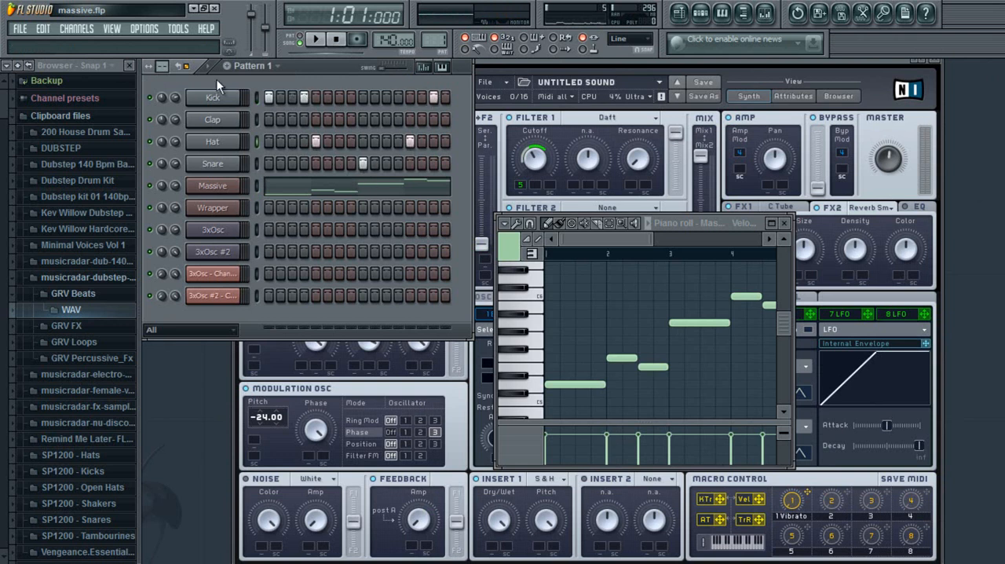
Step: Clone the Massive channel to create Massive #2
{"action": "left_click", "coordinate": [316, 39]}
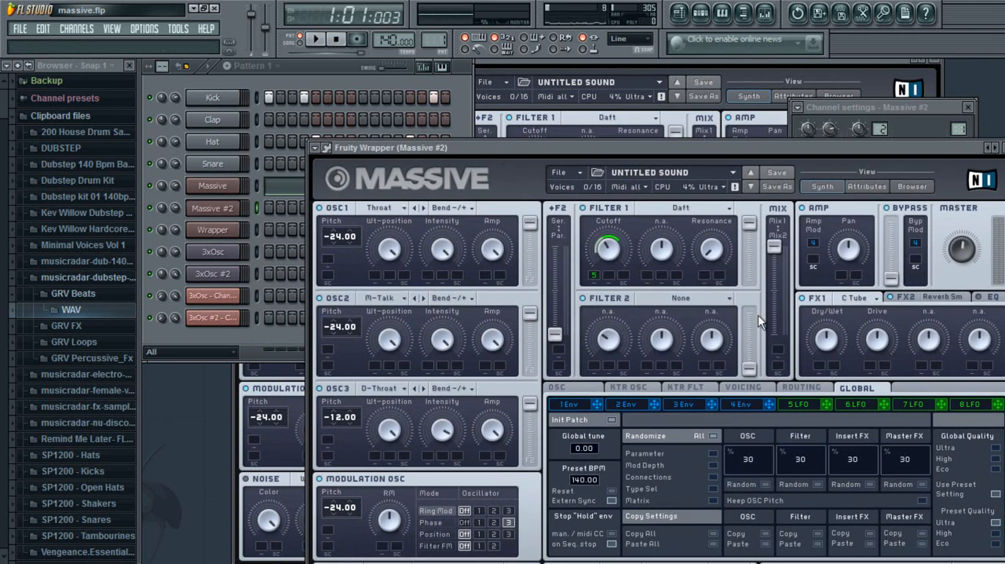
Step: Give Massive #2 a faster bass line beside the drums, play it, then stop playback
{"action": "left_click", "coordinate": [798, 404]}
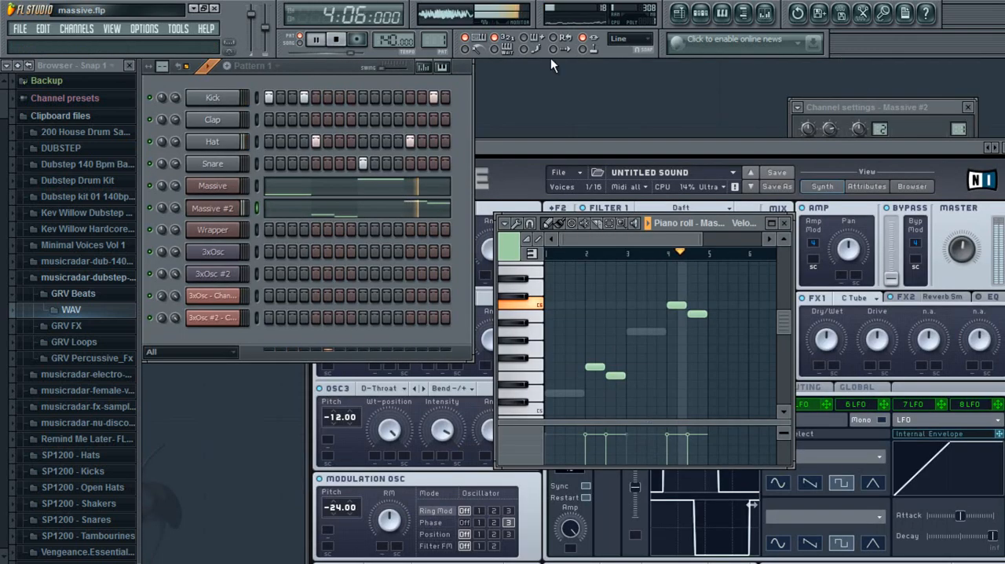
{"action": "left_click", "coordinate": [336, 40]}
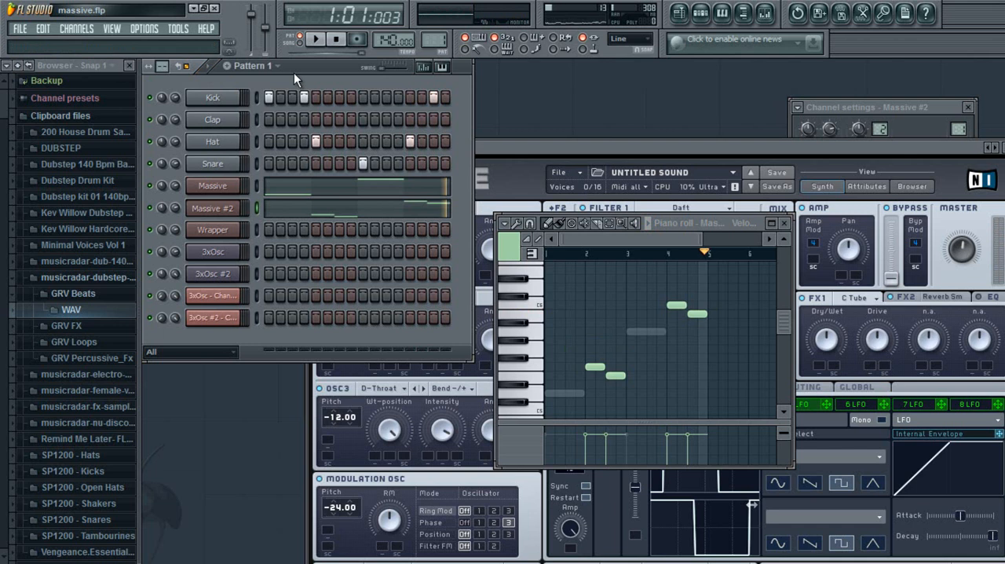